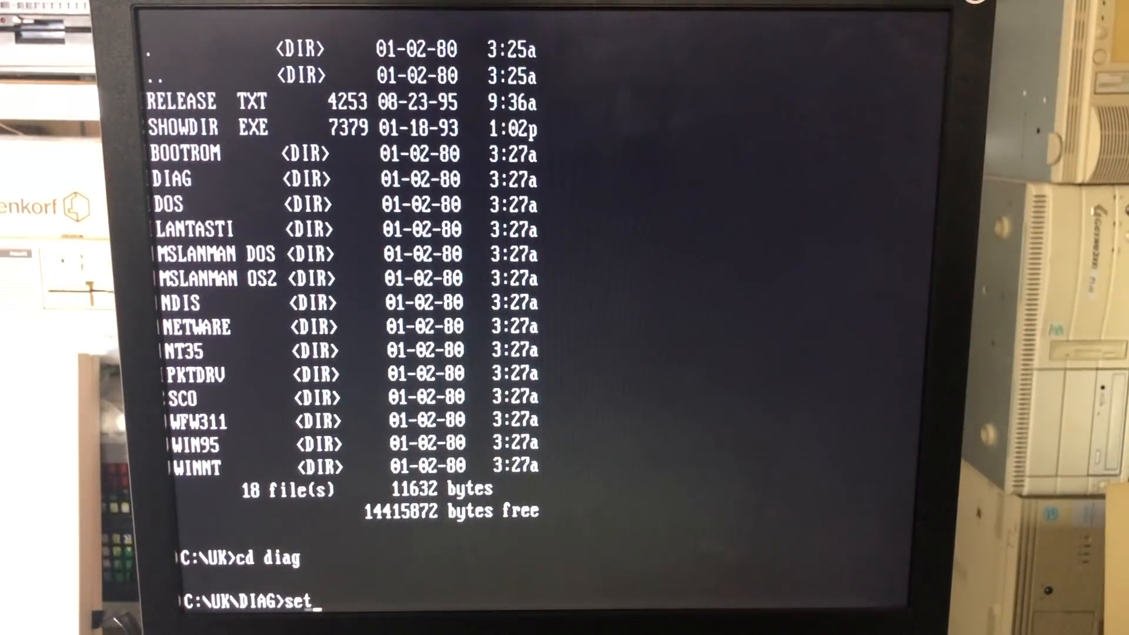
Run the 'set' command at C:\UK\DIAG to start the LAN Adapter Setup Program
{"action": "key", "text": "Return"}
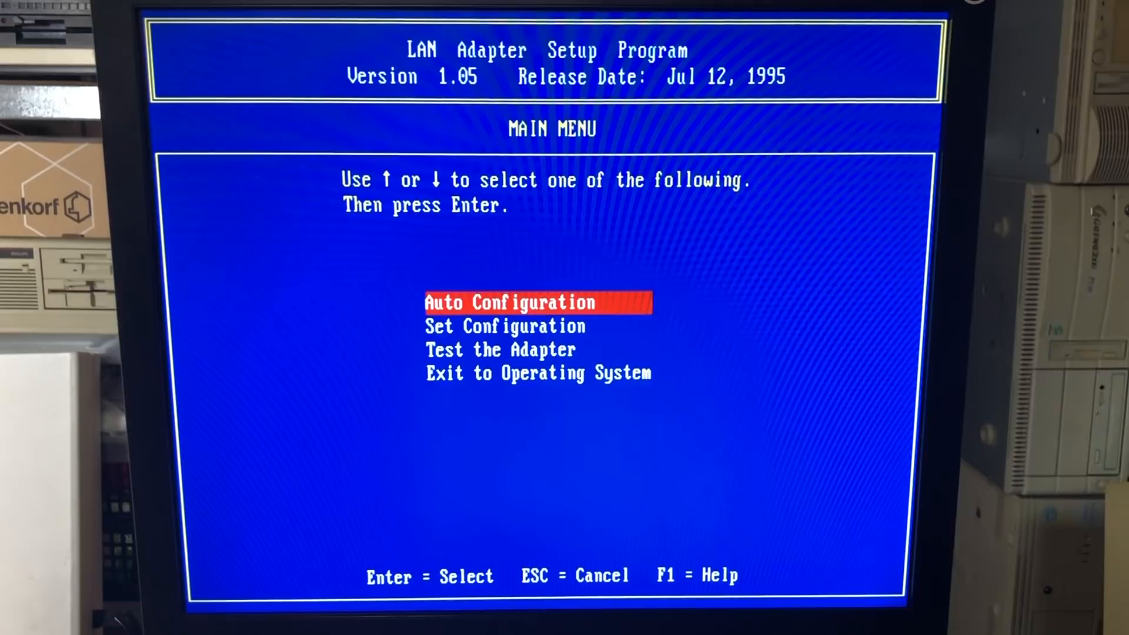
Review the current settings: NE2000 mode, I/O 0300, IRQ 3, boot ROM disabled
{"action": "key", "text": "Down"}
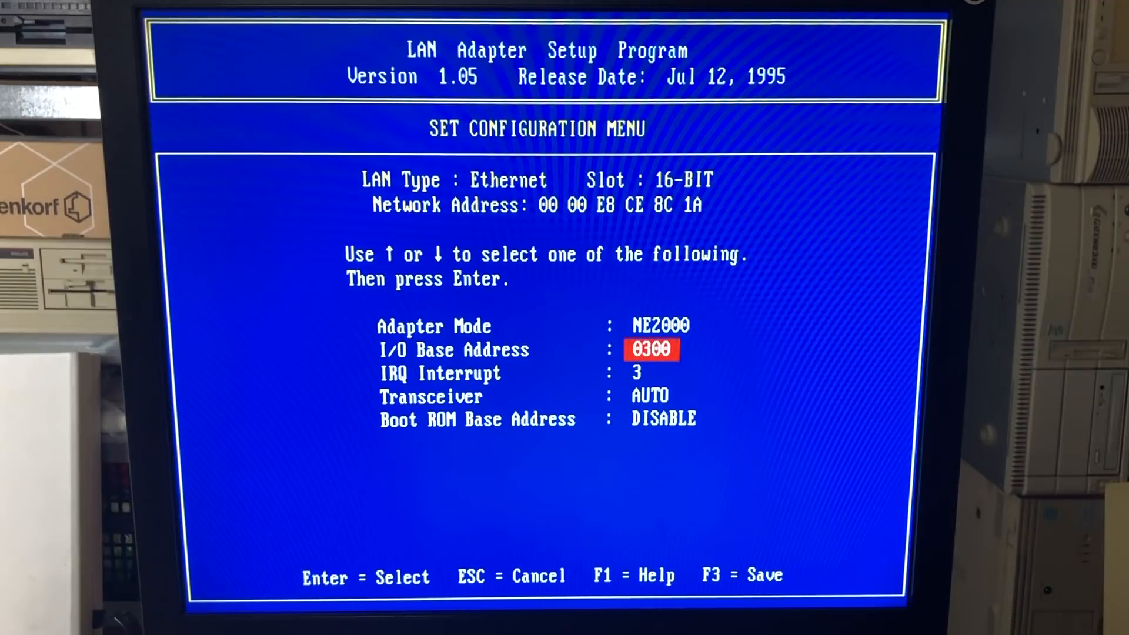
{"action": "key", "text": "down"}
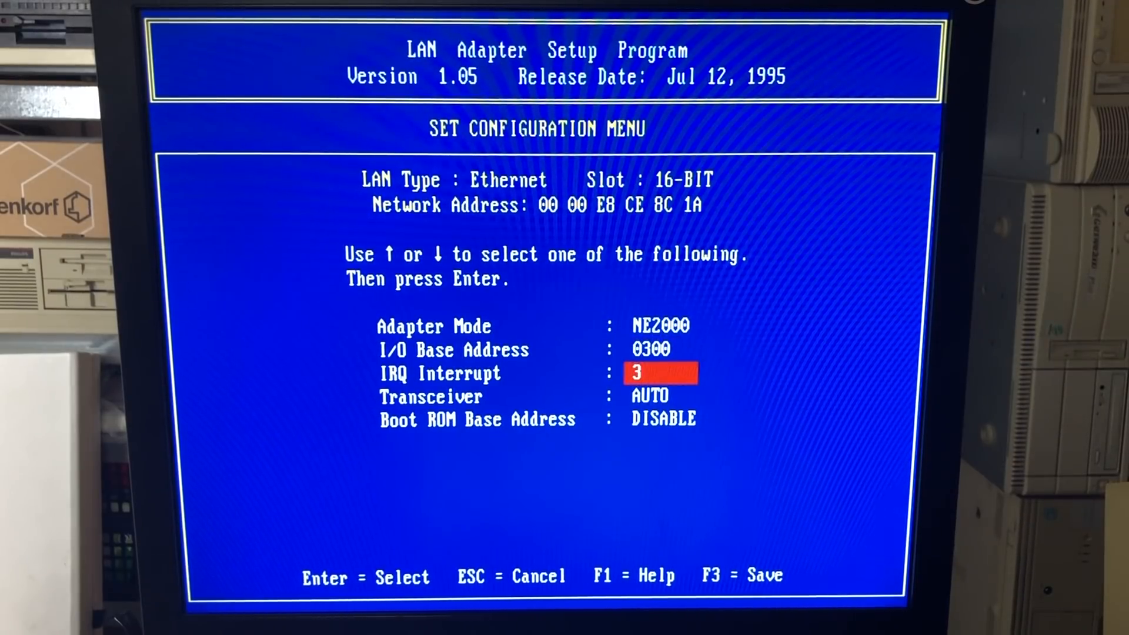
{"action": "key", "text": "down"}
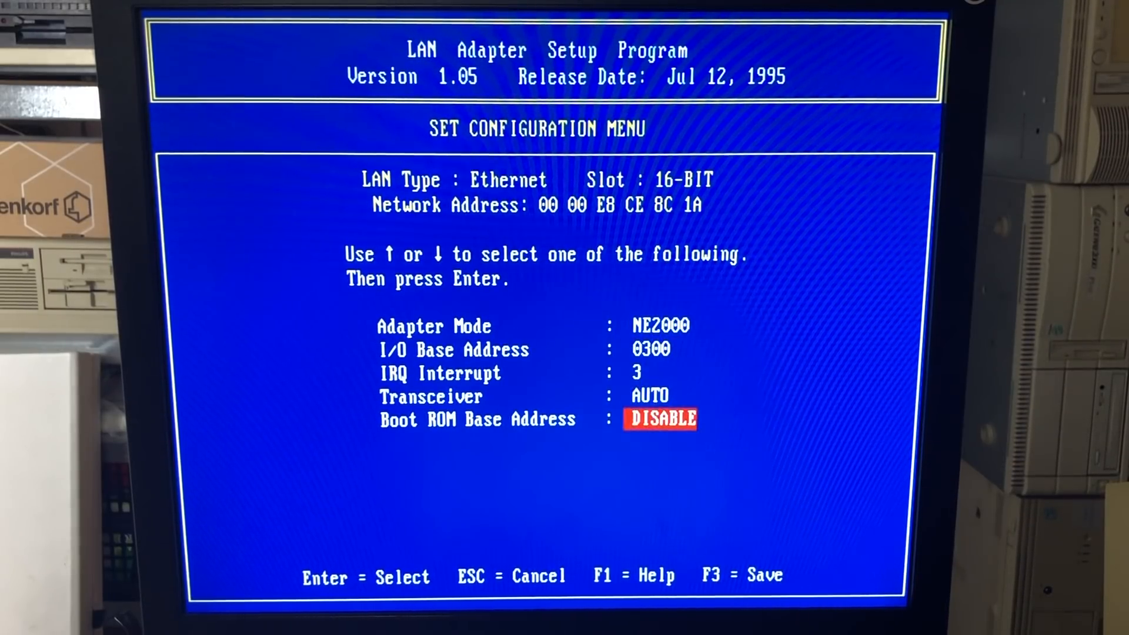
{"action": "key", "text": "up"}
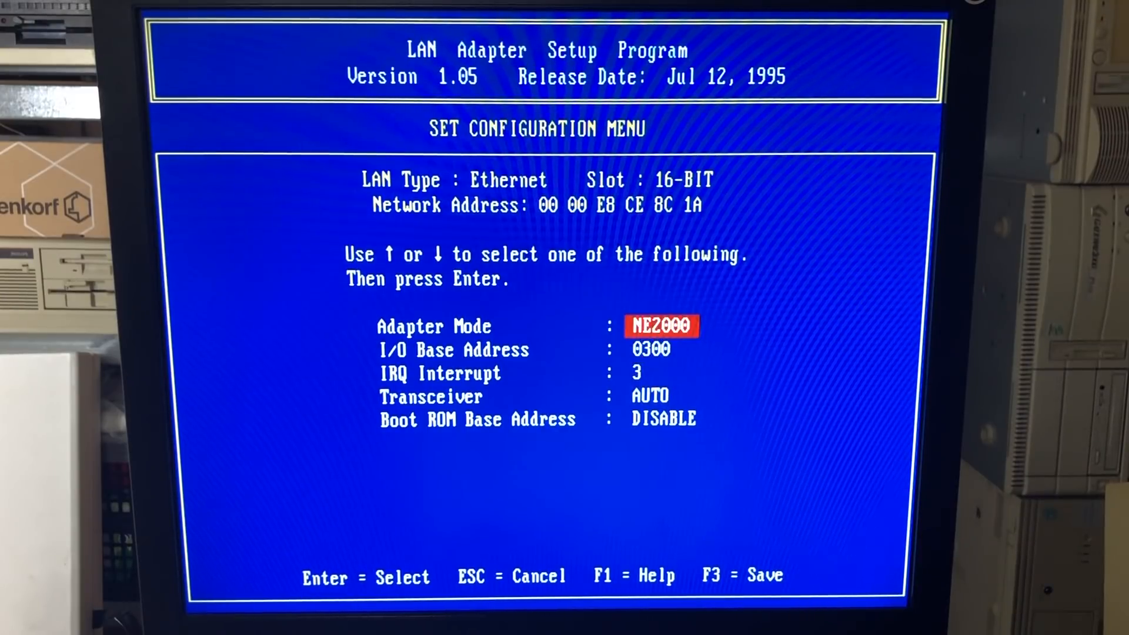
{"action": "key", "text": "down"}
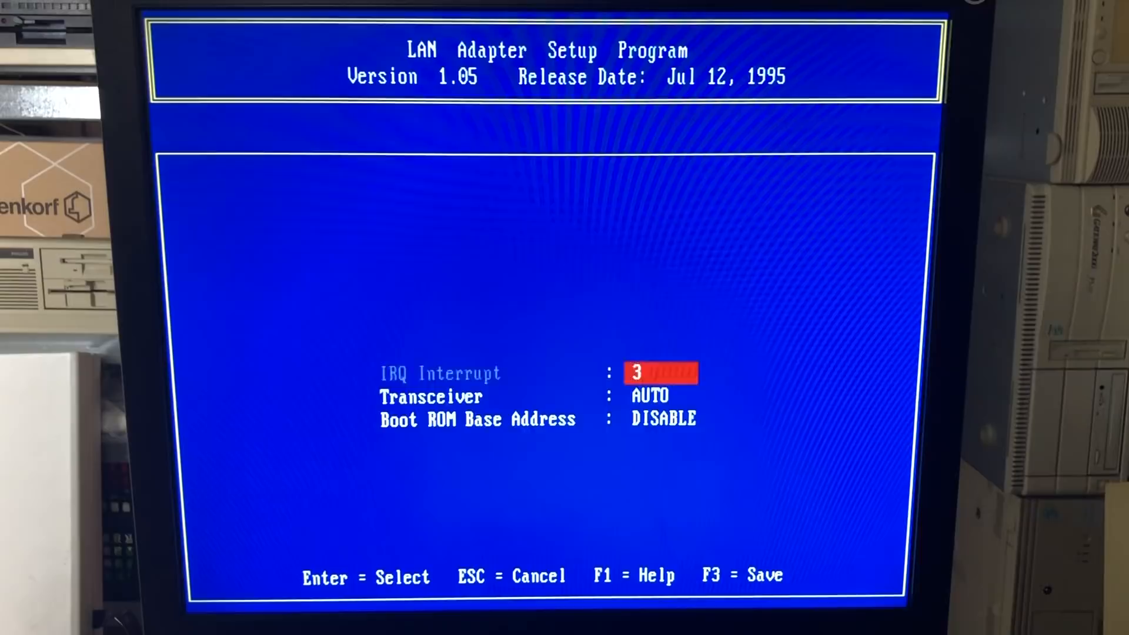
Run the adapter test, toggling the network function test briefly, and confirm every check passes
{"action": "key", "text": "Escape"}
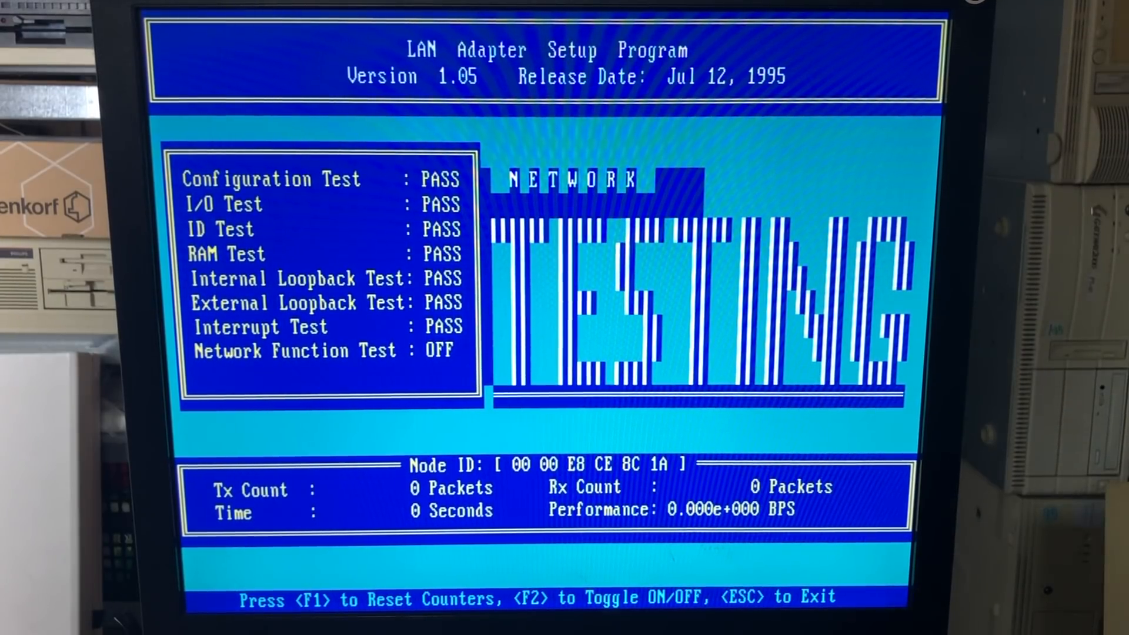
{"action": "key", "text": "f2"}
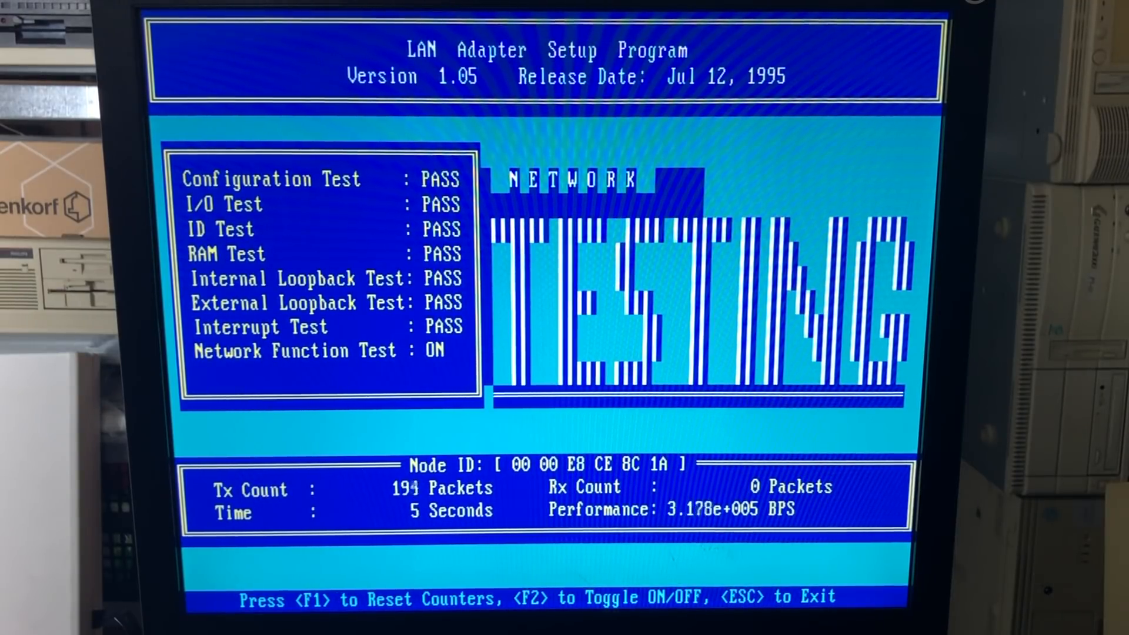
{"action": "key", "text": "f2"}
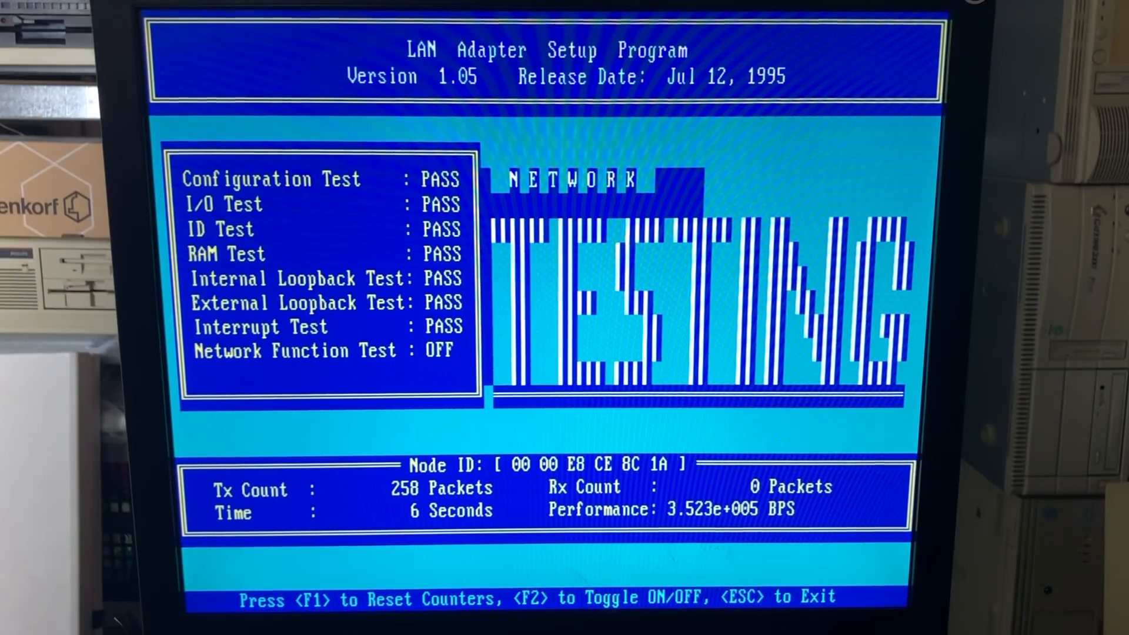
{"action": "key", "text": "Escape"}
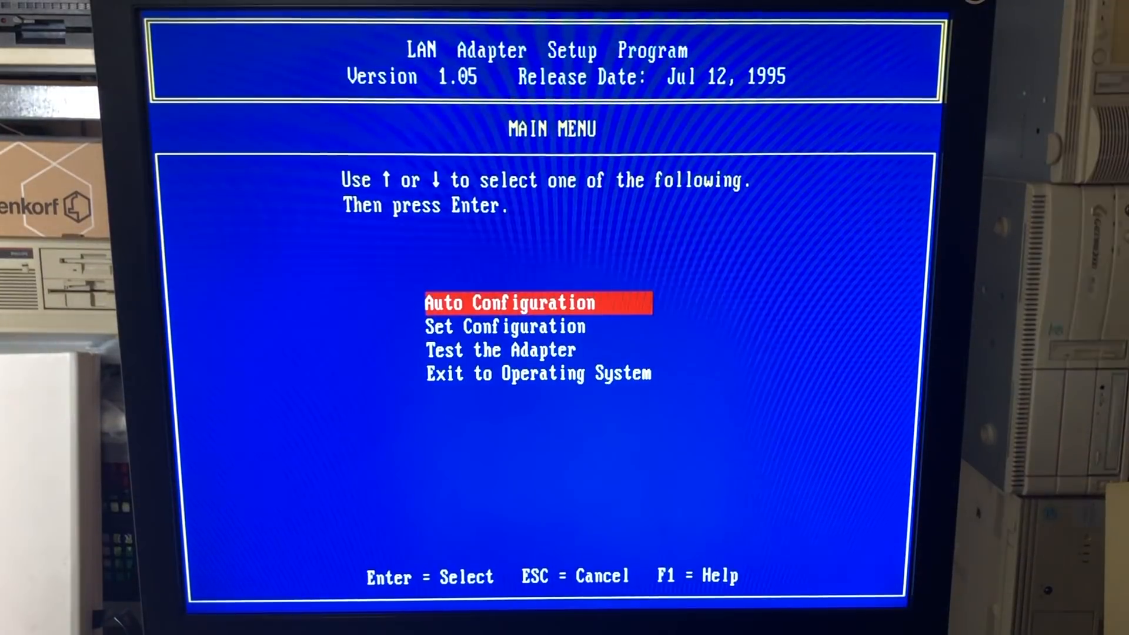
Set the adapter's IRQ interrupt from 3 to 10 and save the configuration
{"action": "key", "text": "Down"}
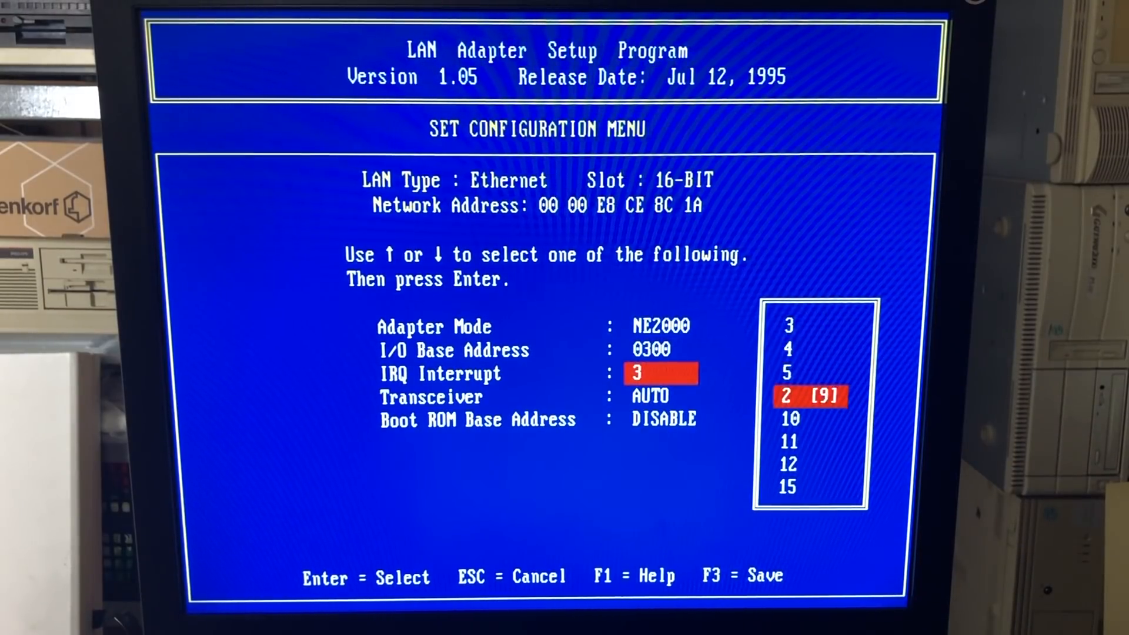
{"action": "key", "text": "Return"}
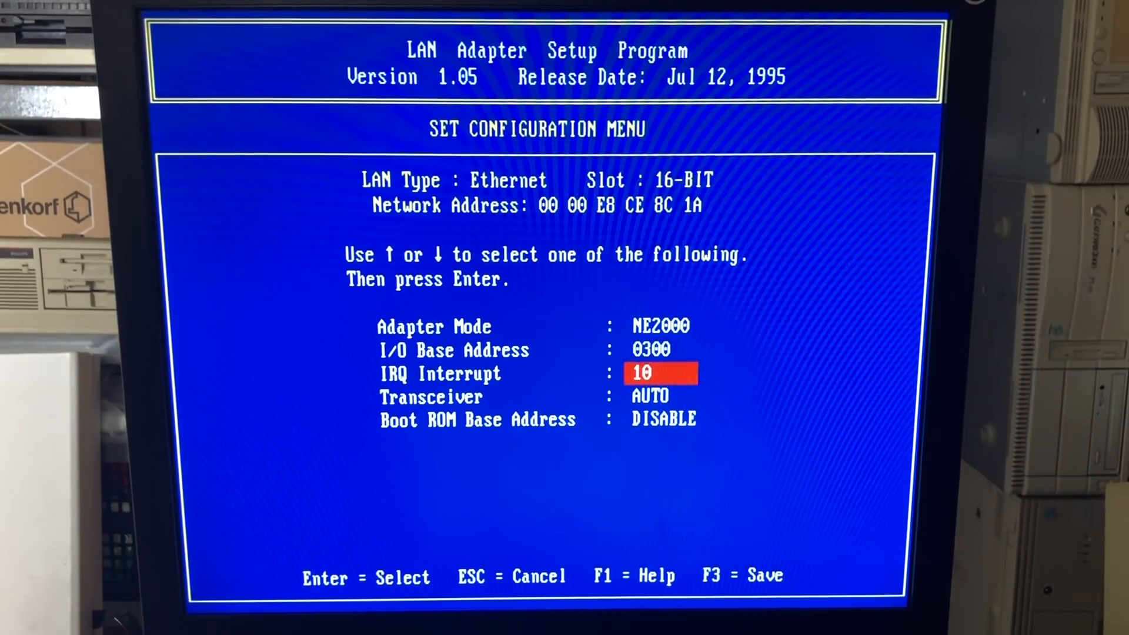
{"action": "key", "text": "Escape"}
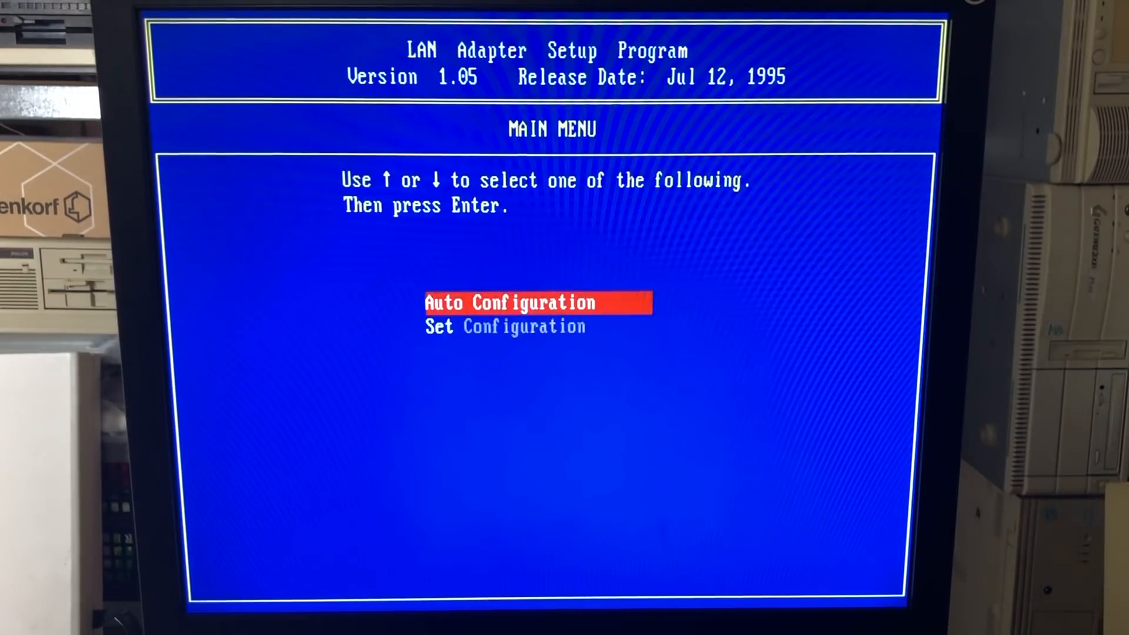
Rerun the adapter test with IRQ 10, confirm all PASS, and exit to the DOS prompt
{"action": "key", "text": "Down"}
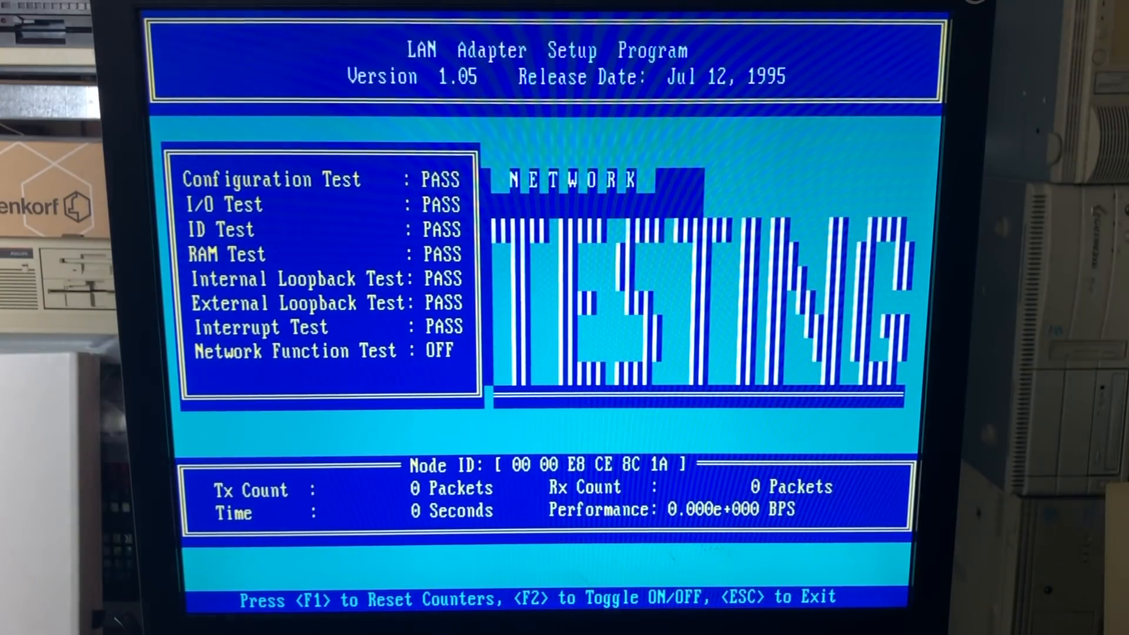
{"action": "key", "text": "Escape"}
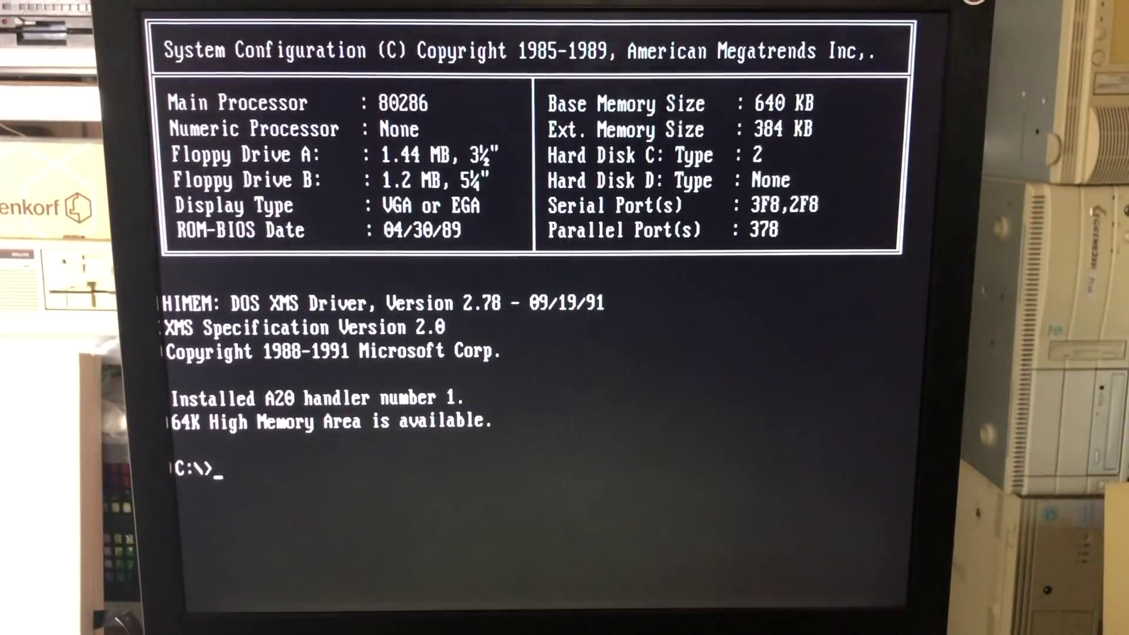